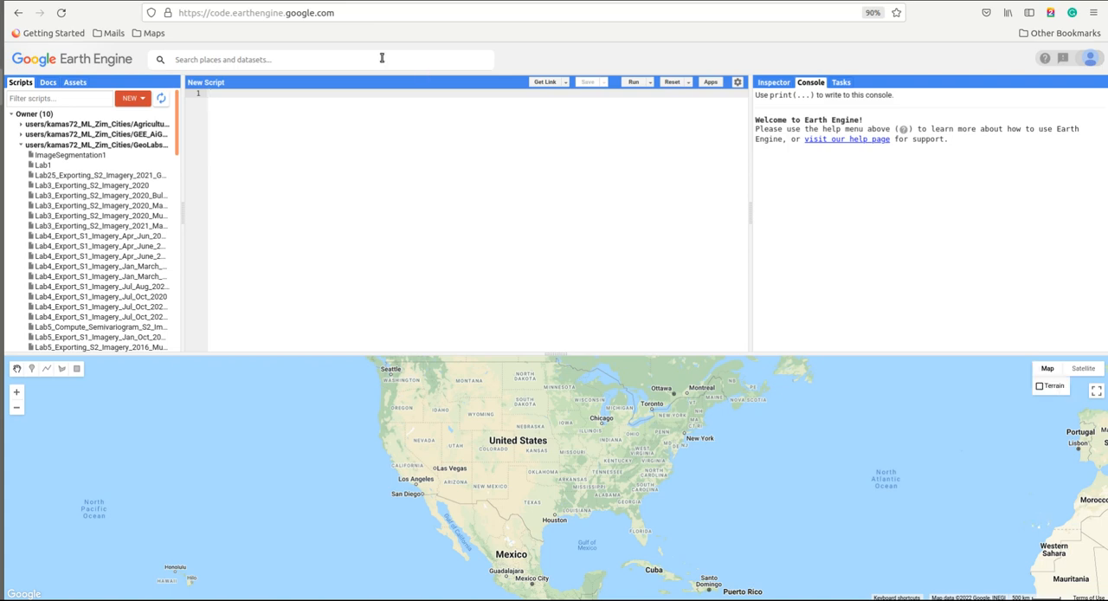
Search places for 'Gweru' and centre the map on Gweru, Zimbabwe
{"action": "left_click", "coordinate": [259, 59]}
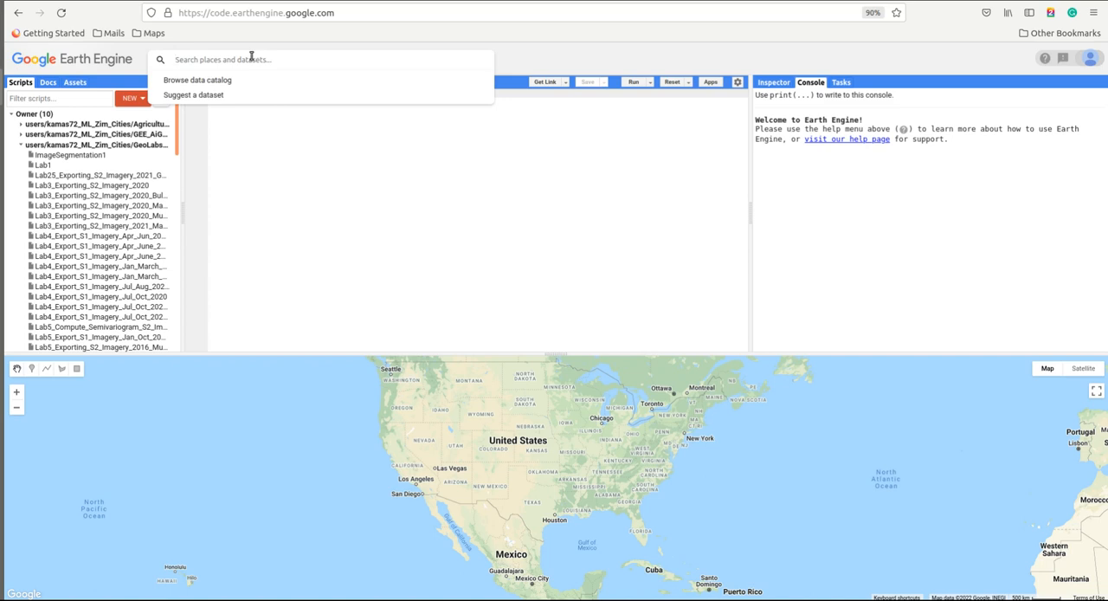
{"action": "type", "text": "Gweru"}
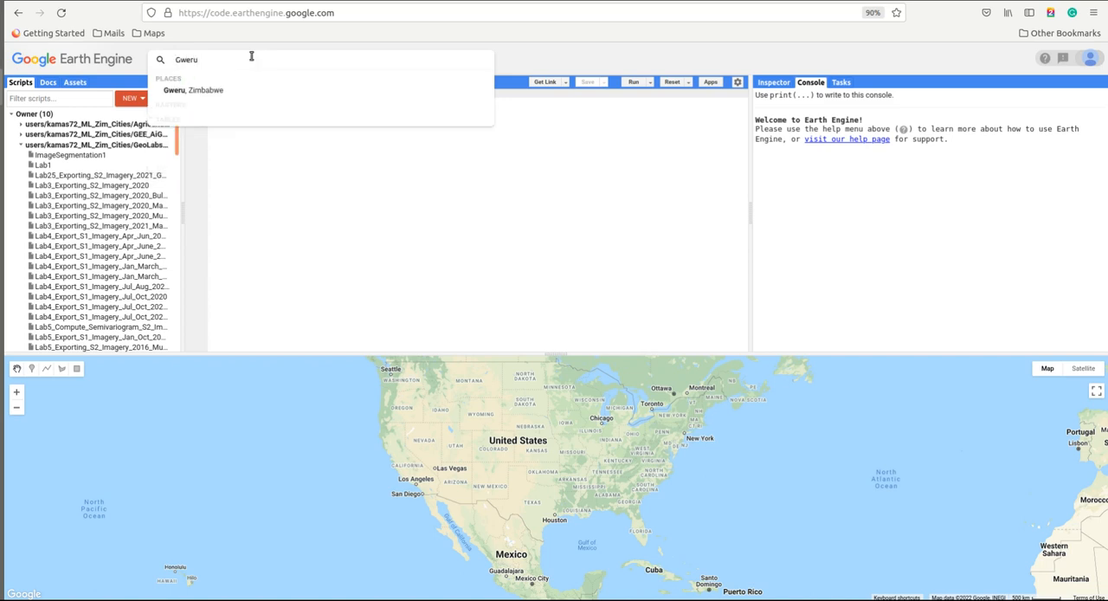
{"action": "left_click", "coordinate": [192, 90]}
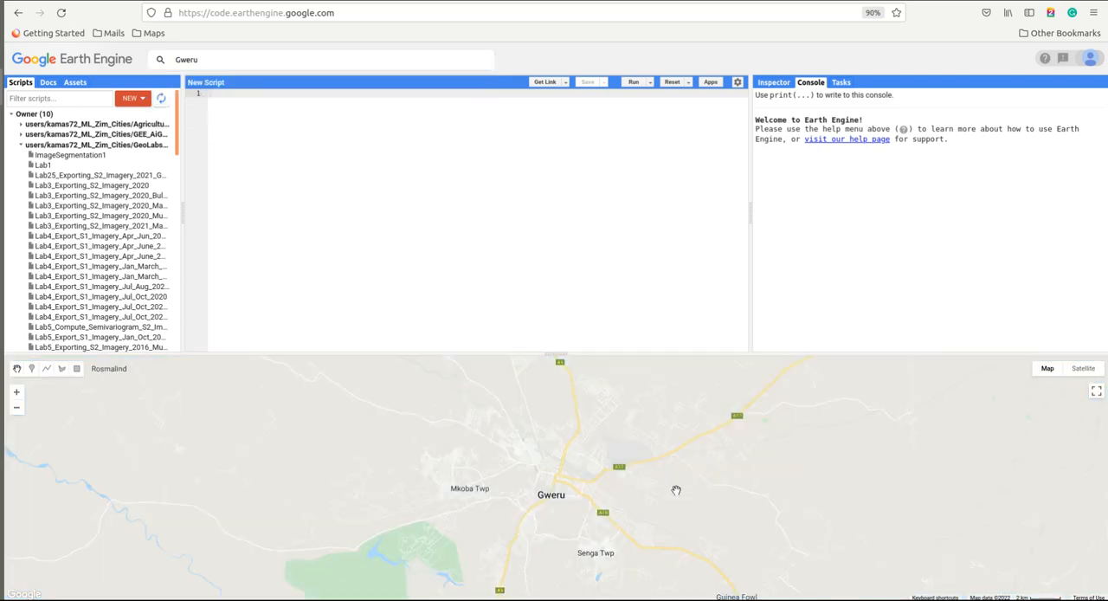
{"action": "mouse_move", "coordinate": [598, 463]}
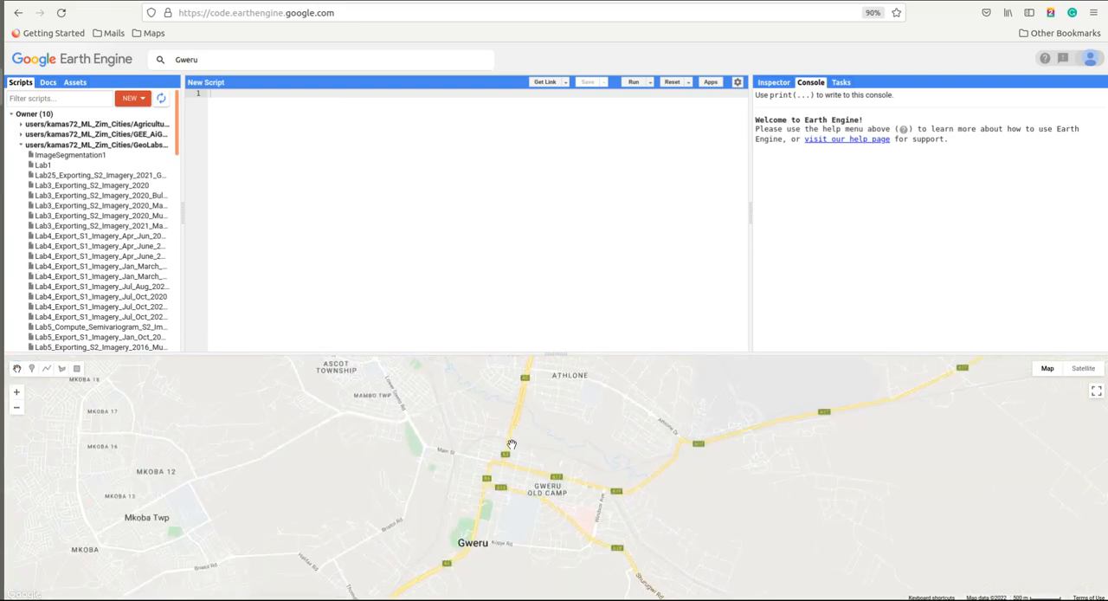
{"action": "scroll", "scroll_direction": "down", "scroll_amount": 3}
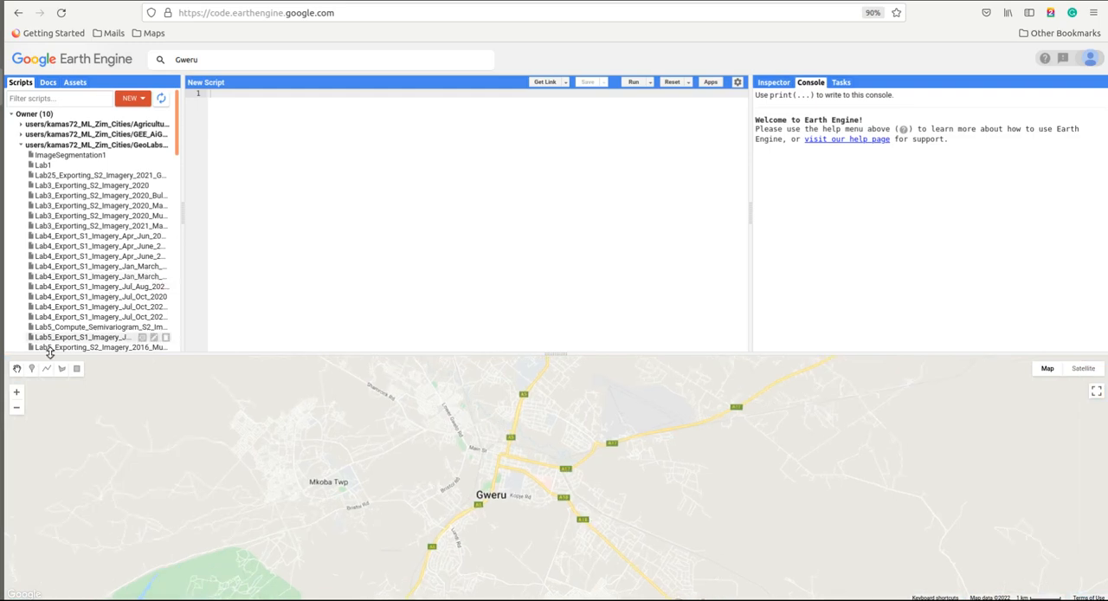
{"action": "mouse_move", "coordinate": [30, 369]}
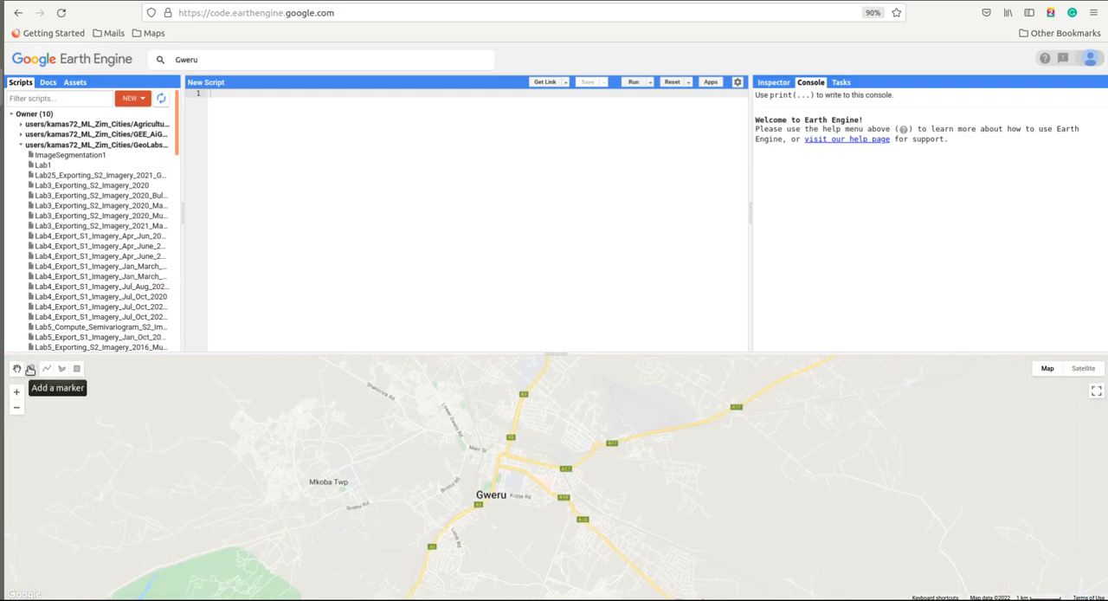
Drop a marker on central Gweru, importing geometry Point (29.82, -19.45)
{"action": "left_click", "coordinate": [31, 368]}
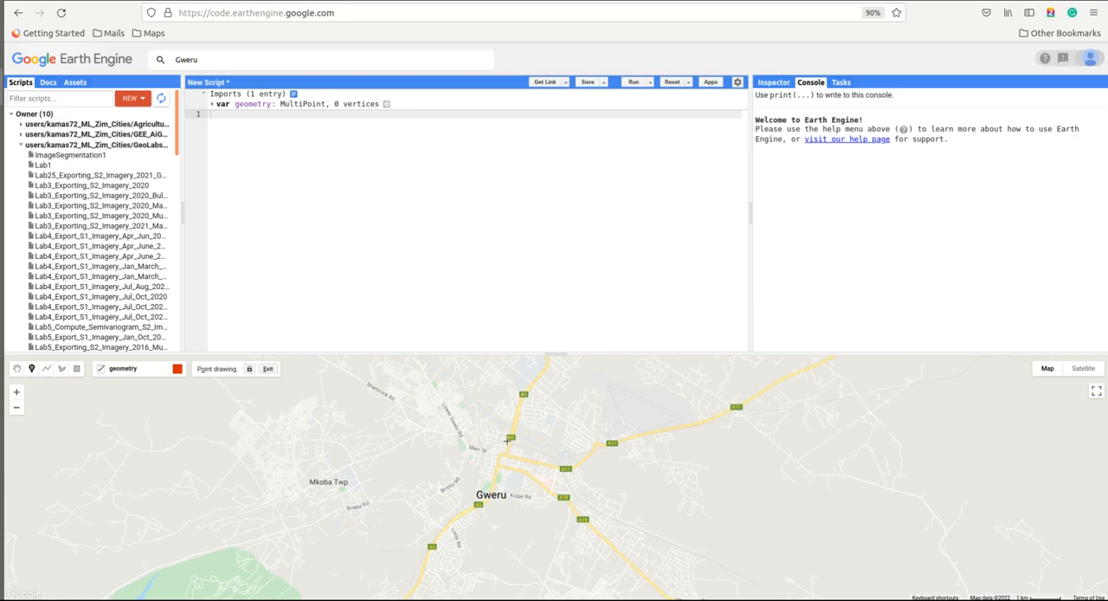
{"action": "left_click", "coordinate": [509, 441]}
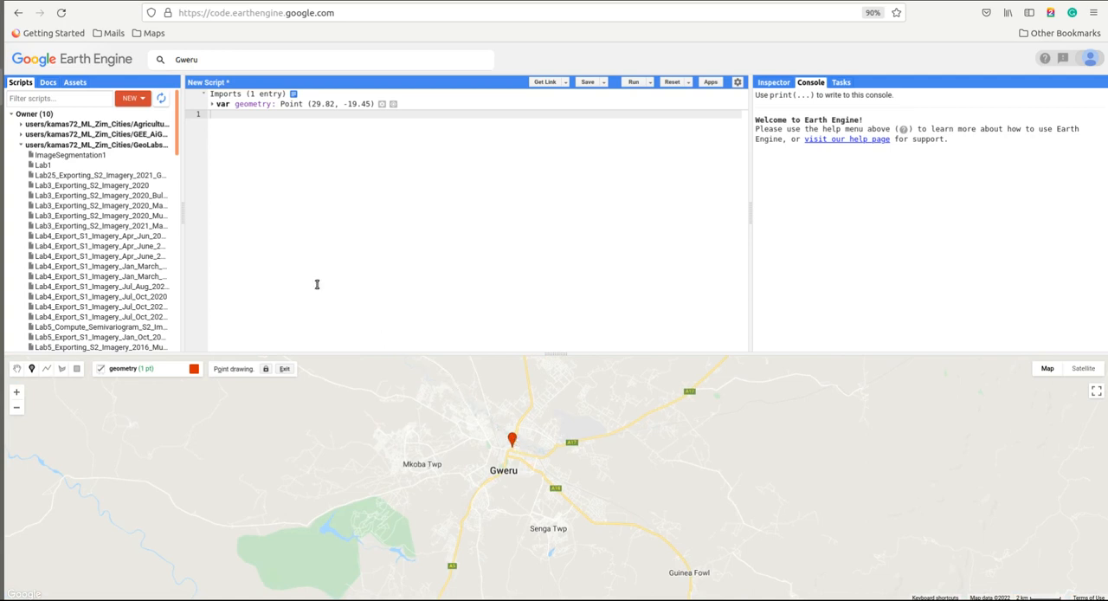
{"action": "mouse_move", "coordinate": [404, 224]}
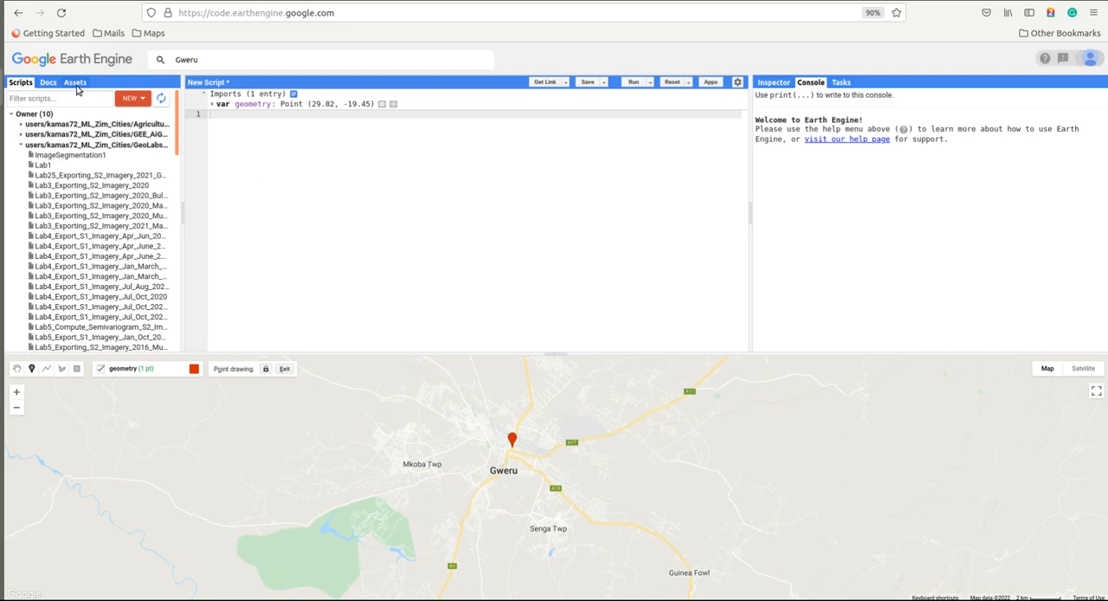
{"action": "mouse_move", "coordinate": [78, 86]}
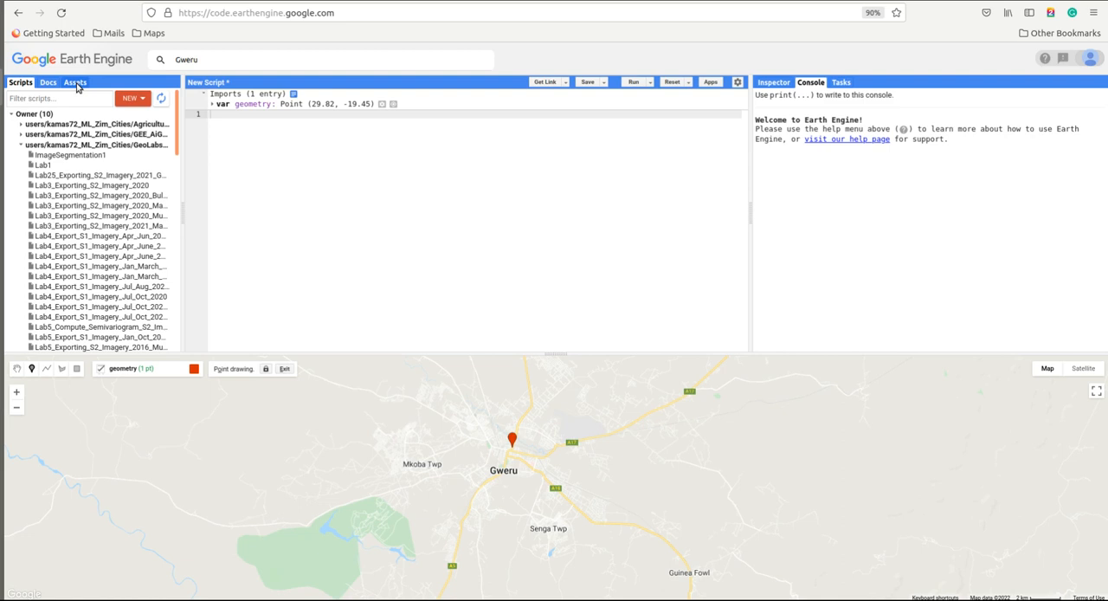
Import the Gweru_Boundary asset and rename the imported 'table' to 'boundary'
{"action": "left_click", "coordinate": [75, 82]}
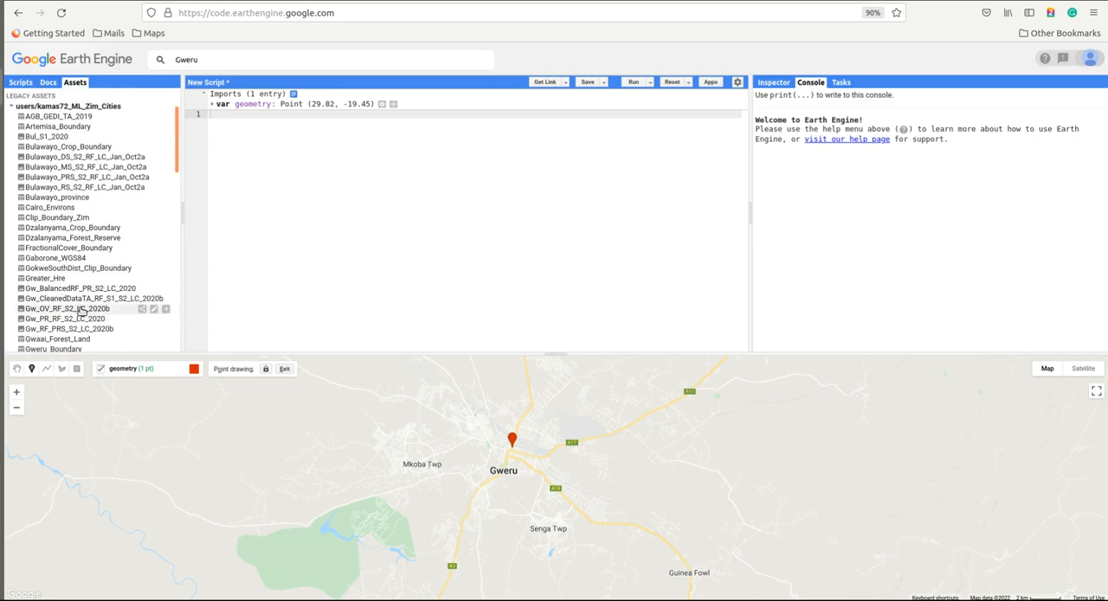
{"action": "scroll", "scroll_direction": "down", "scroll_amount": 3}
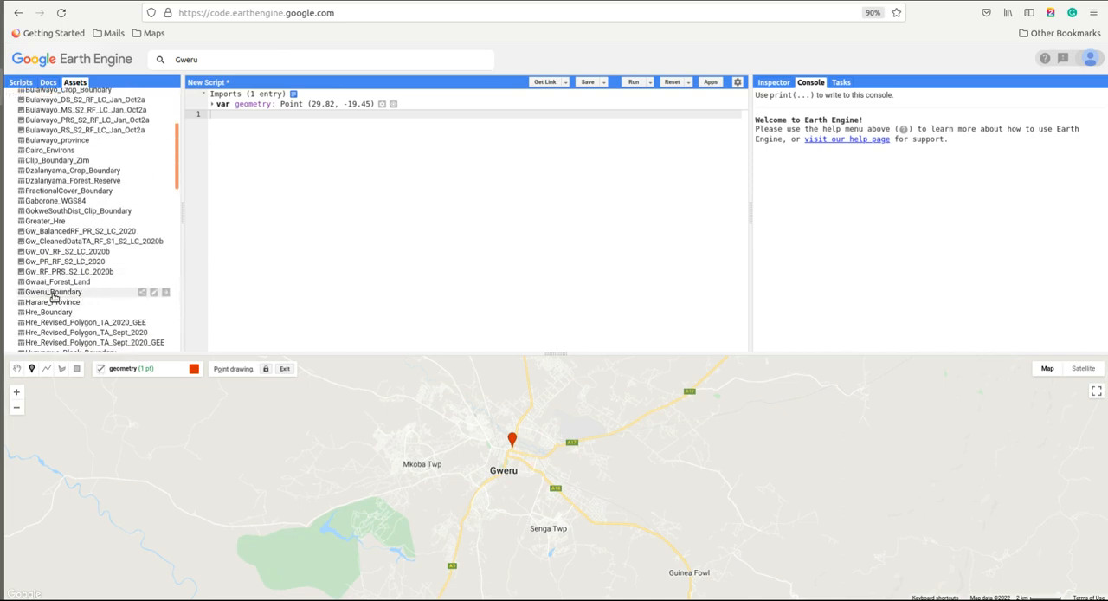
{"action": "mouse_move", "coordinate": [166, 291]}
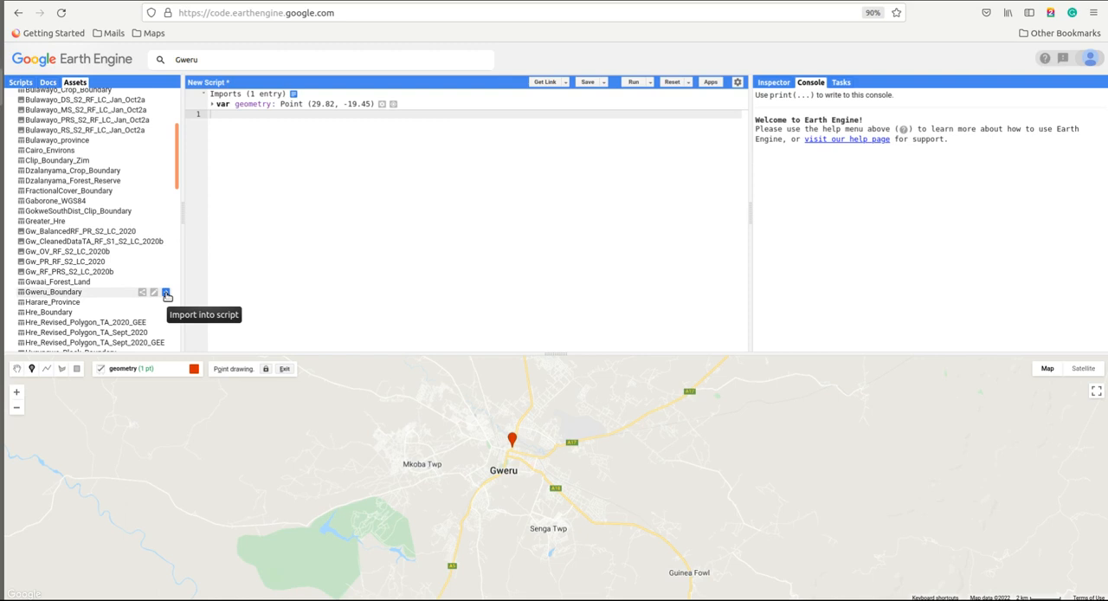
{"action": "left_click", "coordinate": [167, 292]}
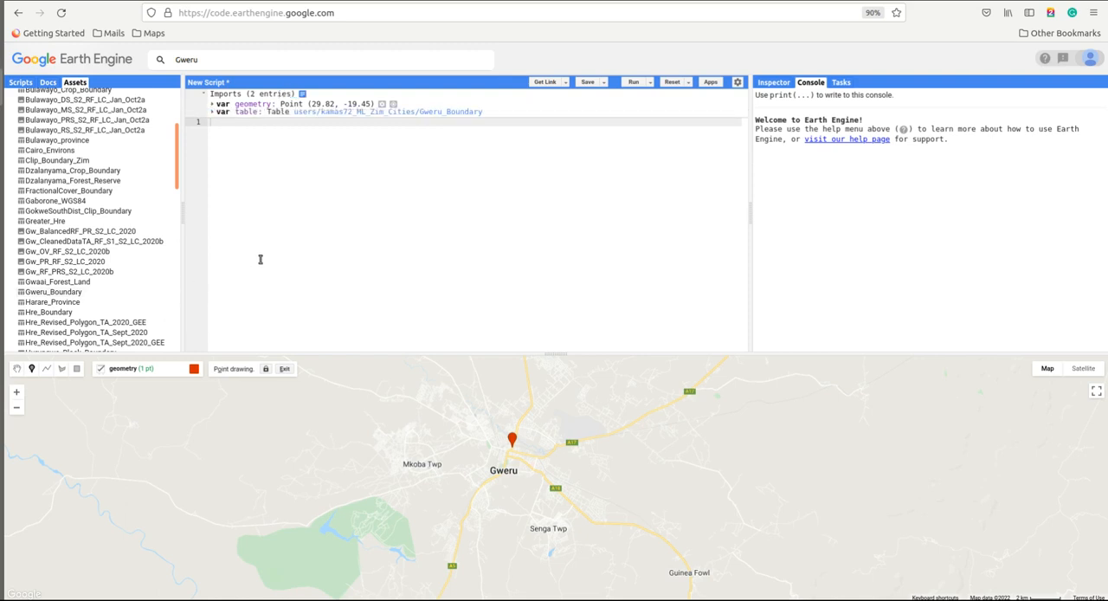
{"action": "left_click", "coordinate": [251, 111]}
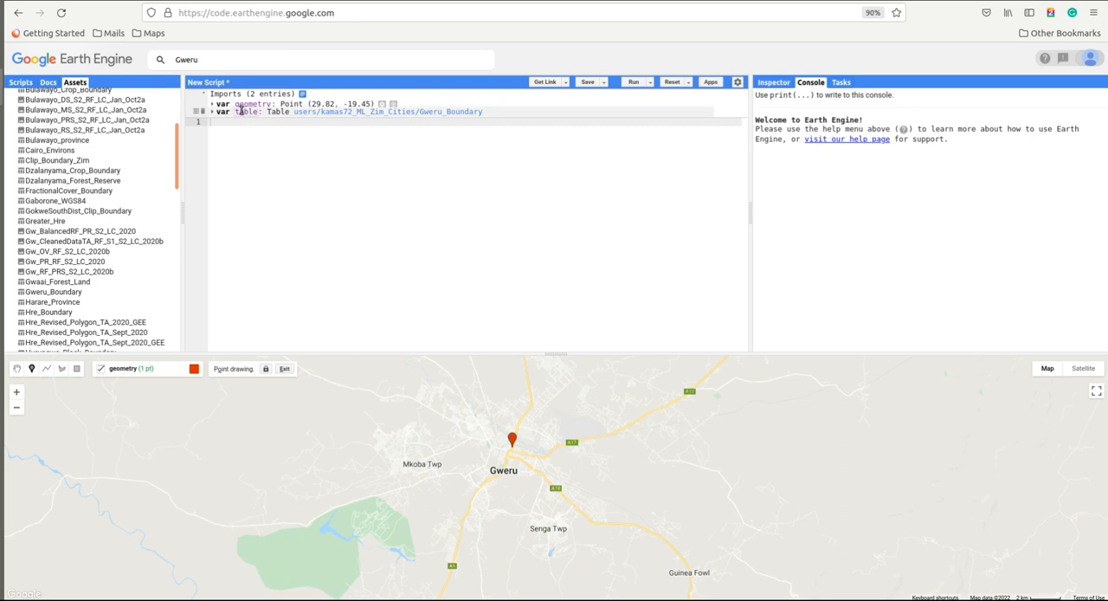
{"action": "double_click", "coordinate": [244, 111]}
{"action": "type", "text": "boundary"}
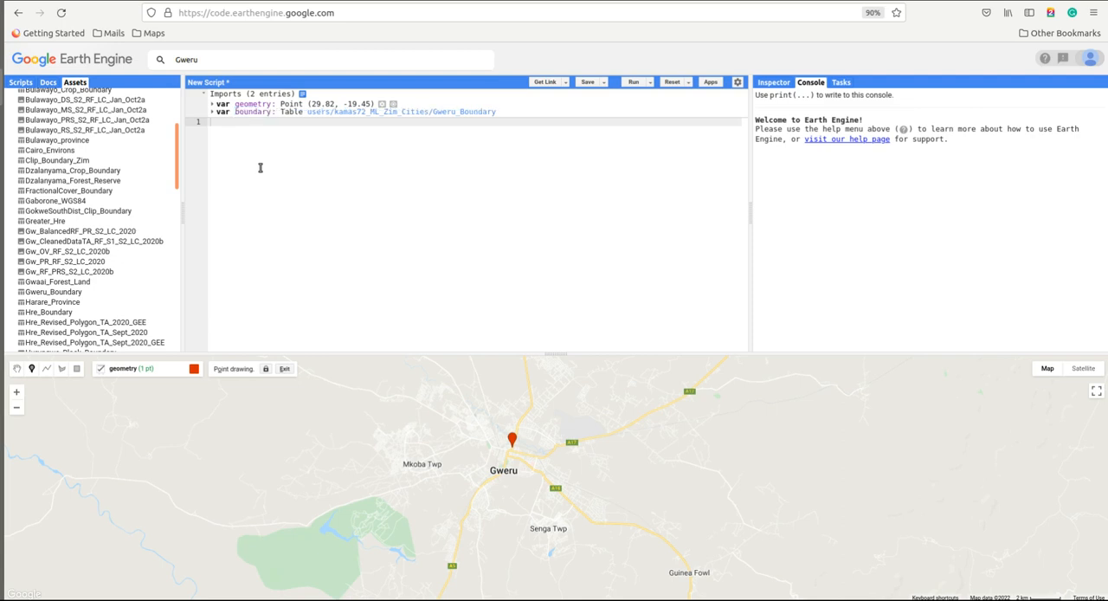
{"action": "mouse_move", "coordinate": [360, 283]}
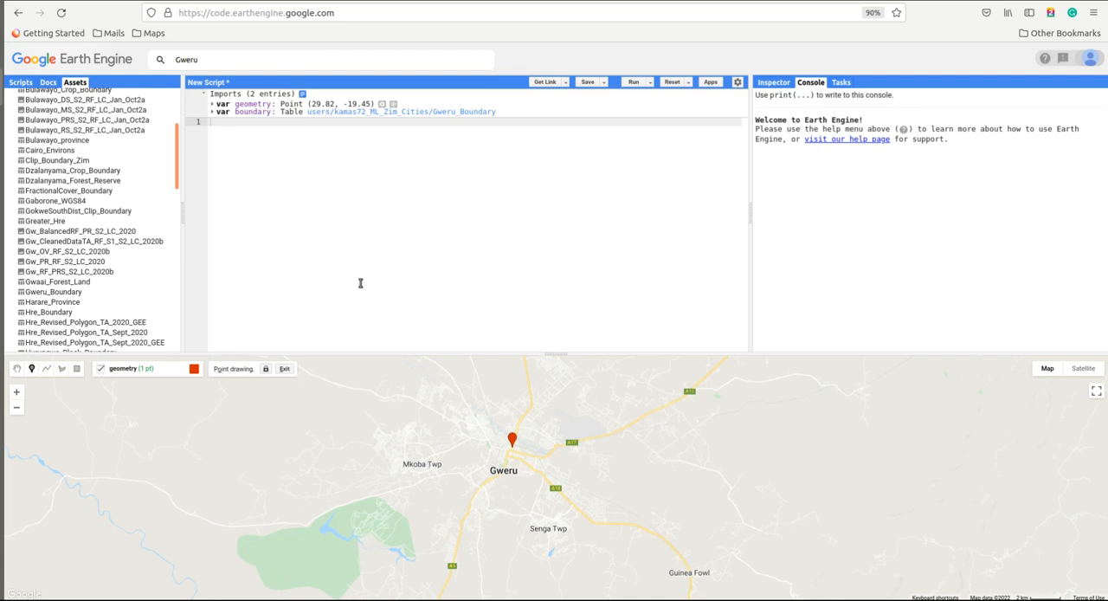
{"action": "mouse_move", "coordinate": [276, 459]}
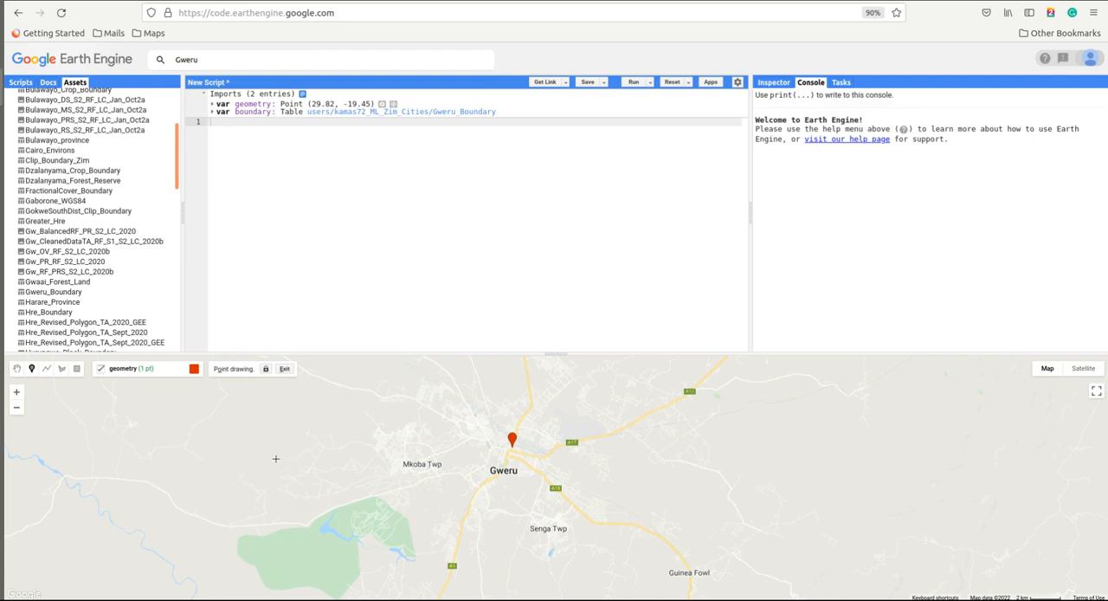
{"action": "mouse_move", "coordinate": [269, 430]}
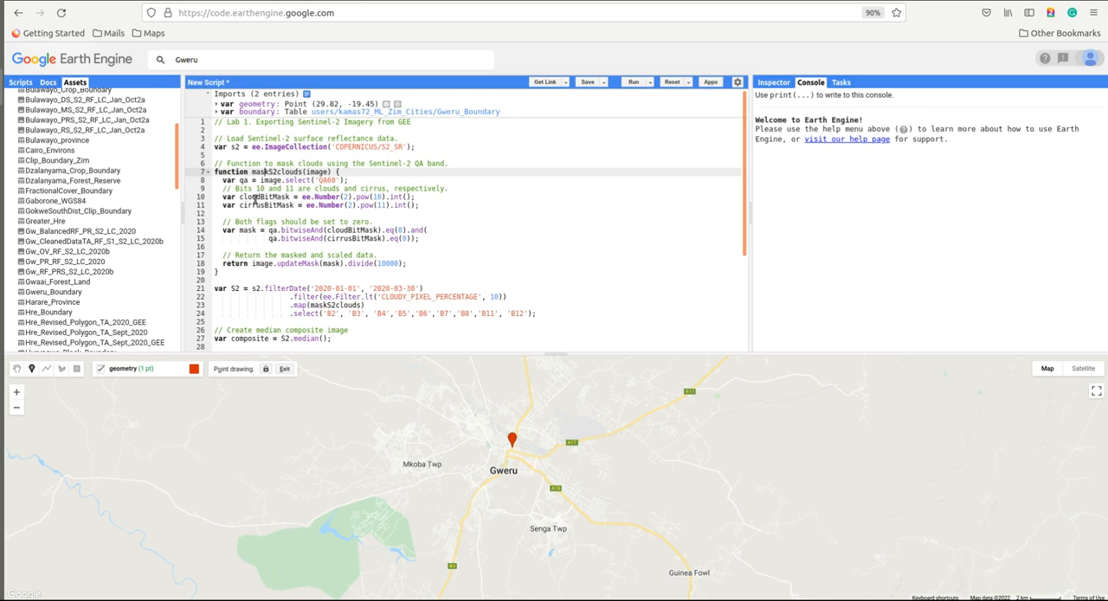
Select and scroll through the COPERNICUS/S2_SR cloud-masking and median composite code
{"action": "left_click_drag", "start_coordinate": [215, 163], "coordinate": [353, 239]}
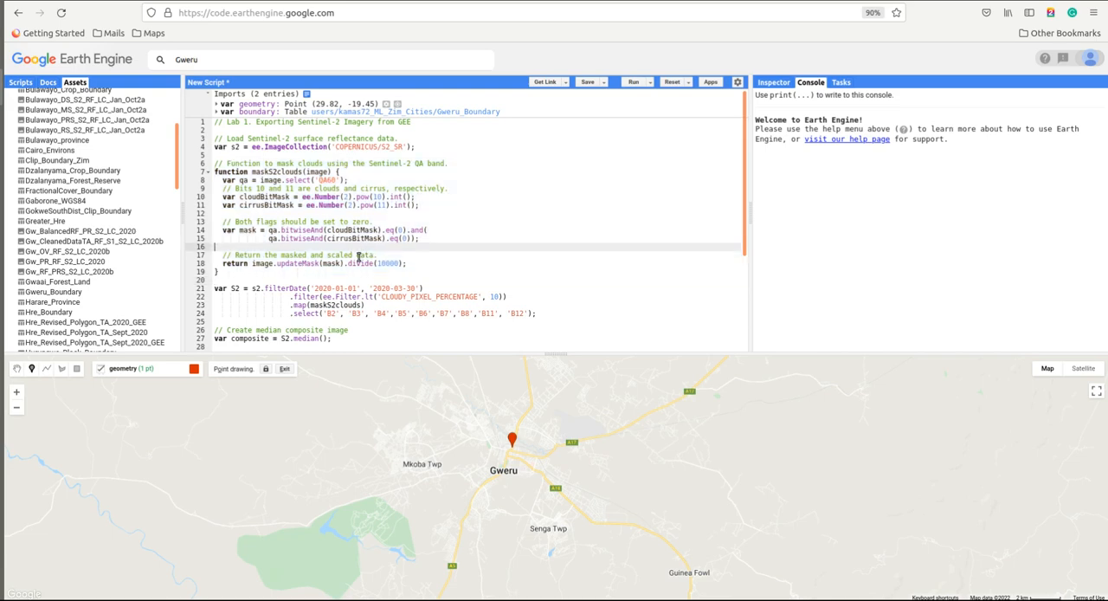
{"action": "scroll", "scroll_direction": "down", "scroll_amount": 3}
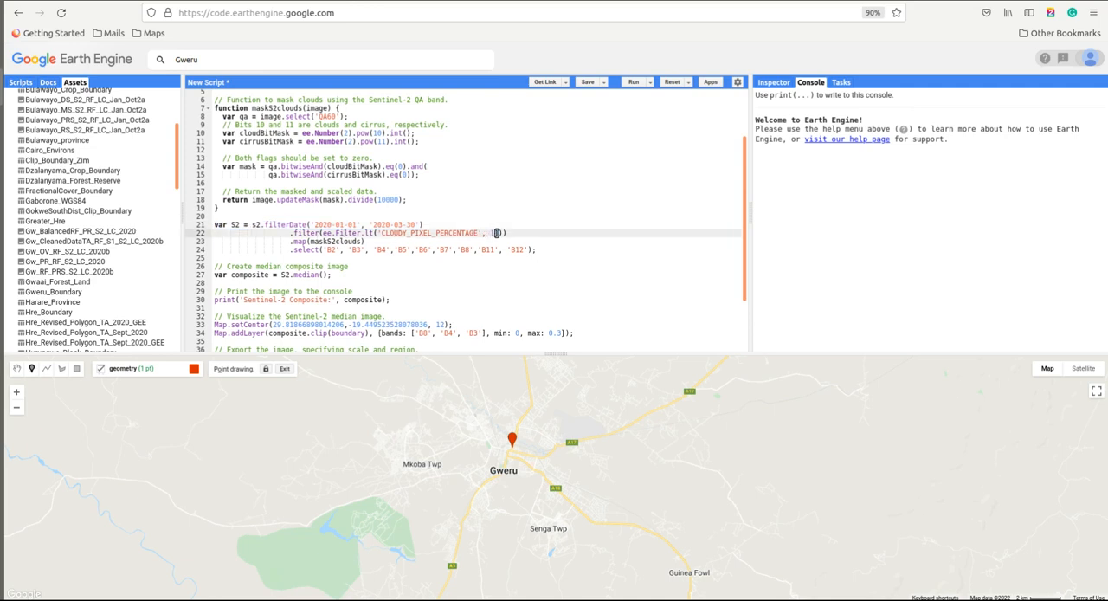
{"action": "left_click", "coordinate": [496, 233]}
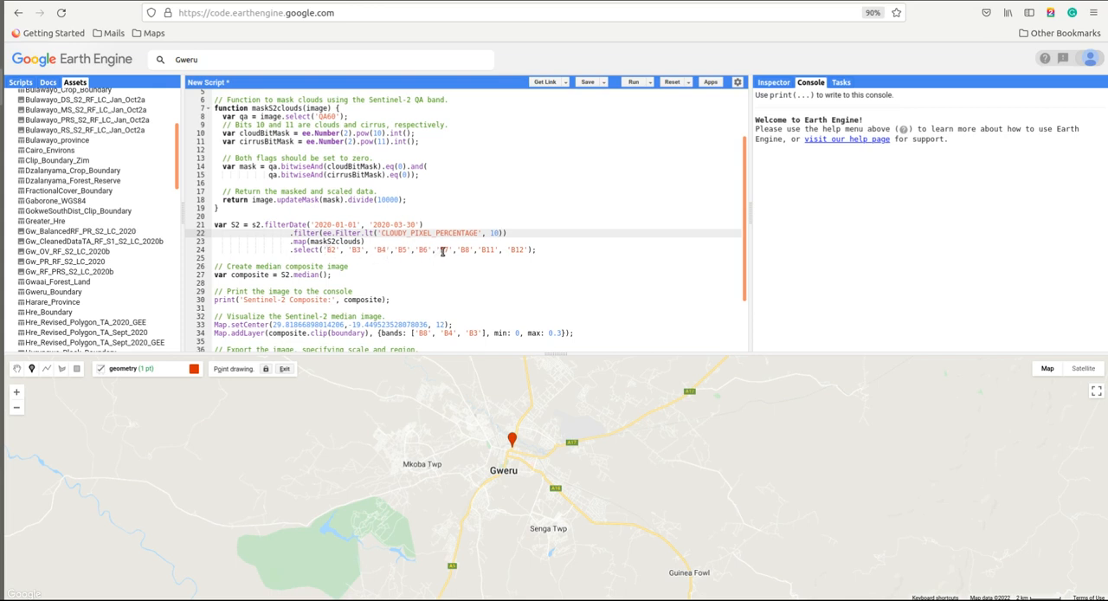
{"action": "left_click", "coordinate": [517, 249]}
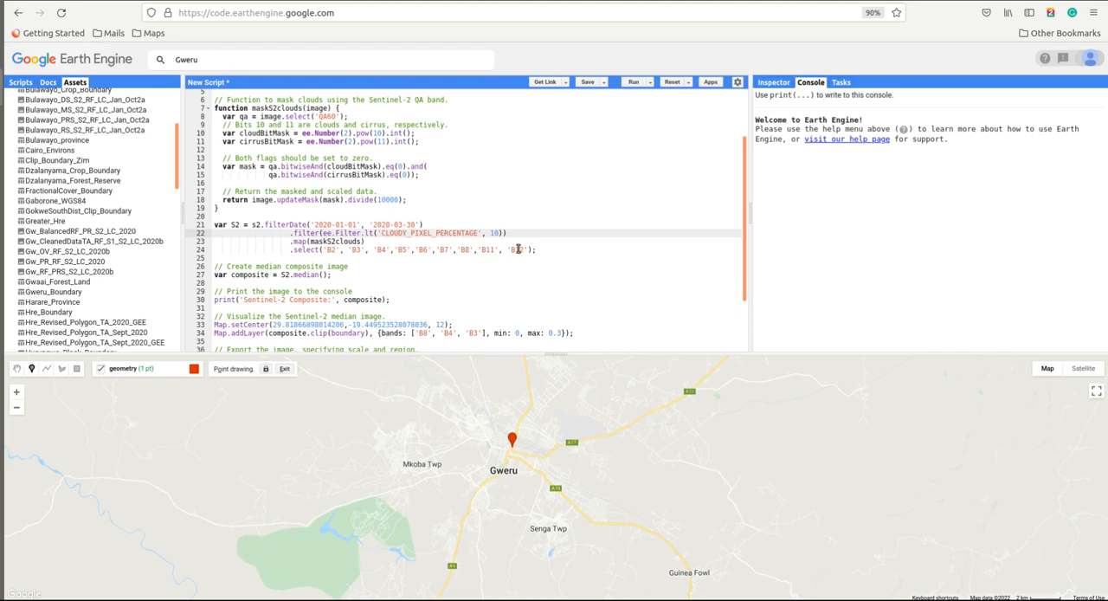
{"action": "scroll", "scroll_direction": "down", "scroll_amount": 3}
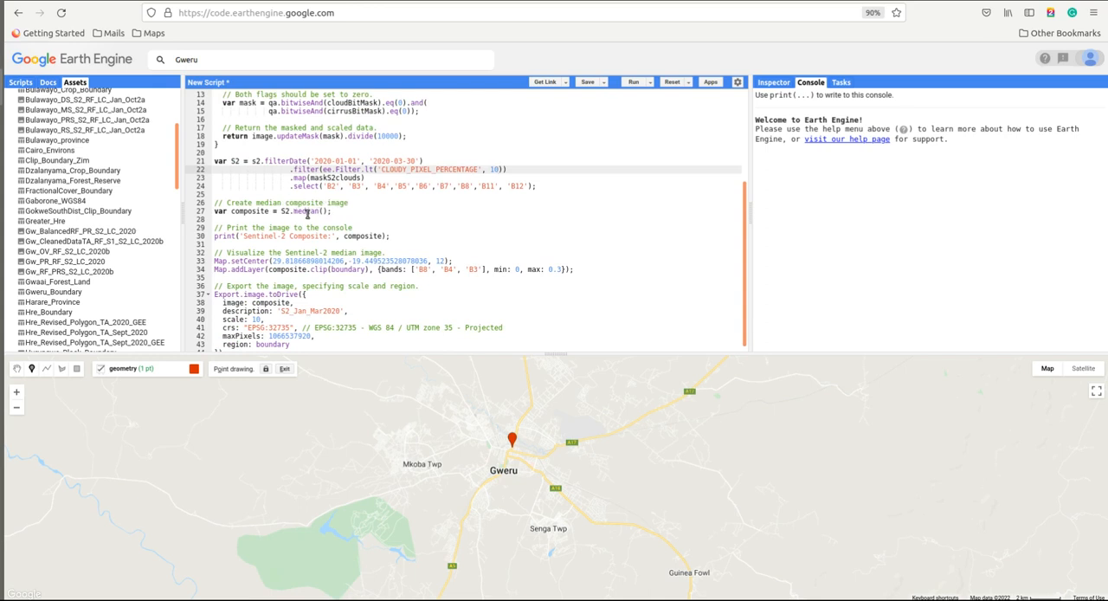
{"action": "double_click", "coordinate": [305, 211]}
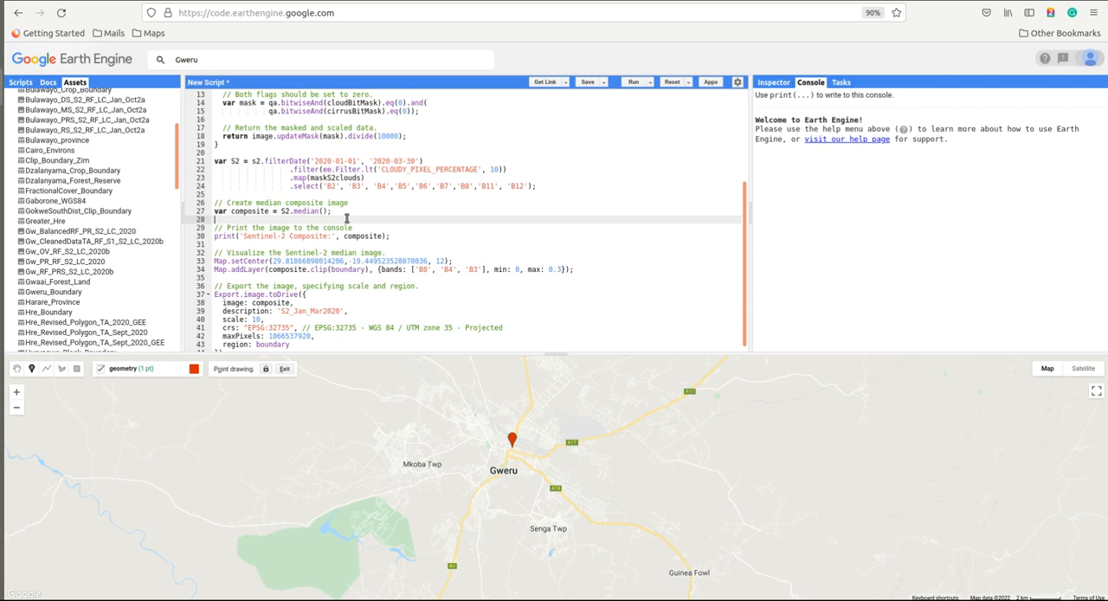
Scroll the script down to the Export.image.toDrive block ending at line 44
{"action": "scroll", "scroll_direction": "down", "scroll_amount": 3}
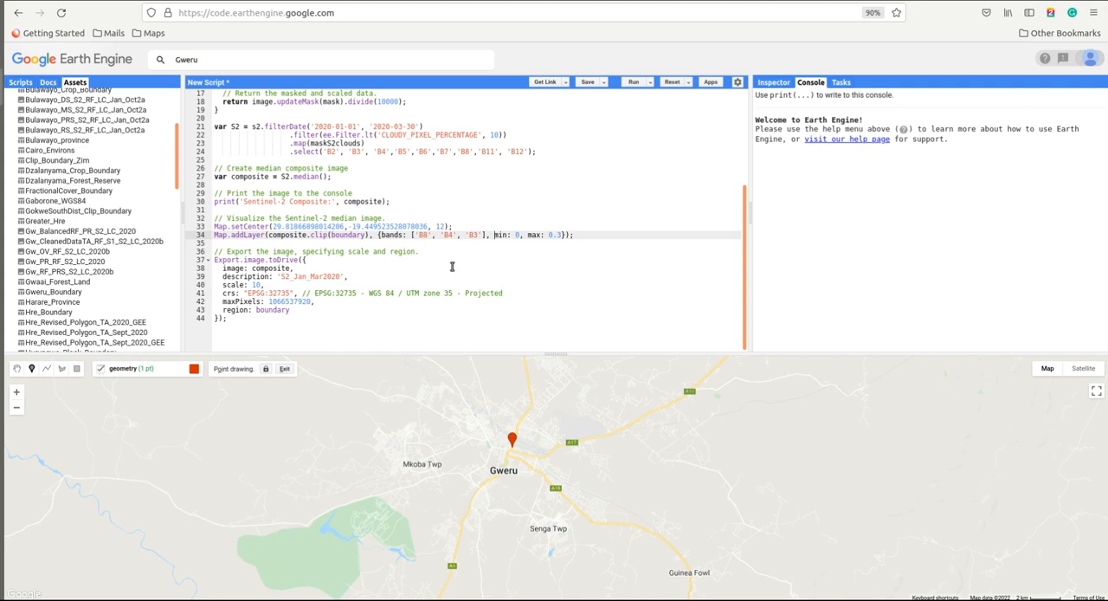
{"action": "mouse_move", "coordinate": [345, 252]}
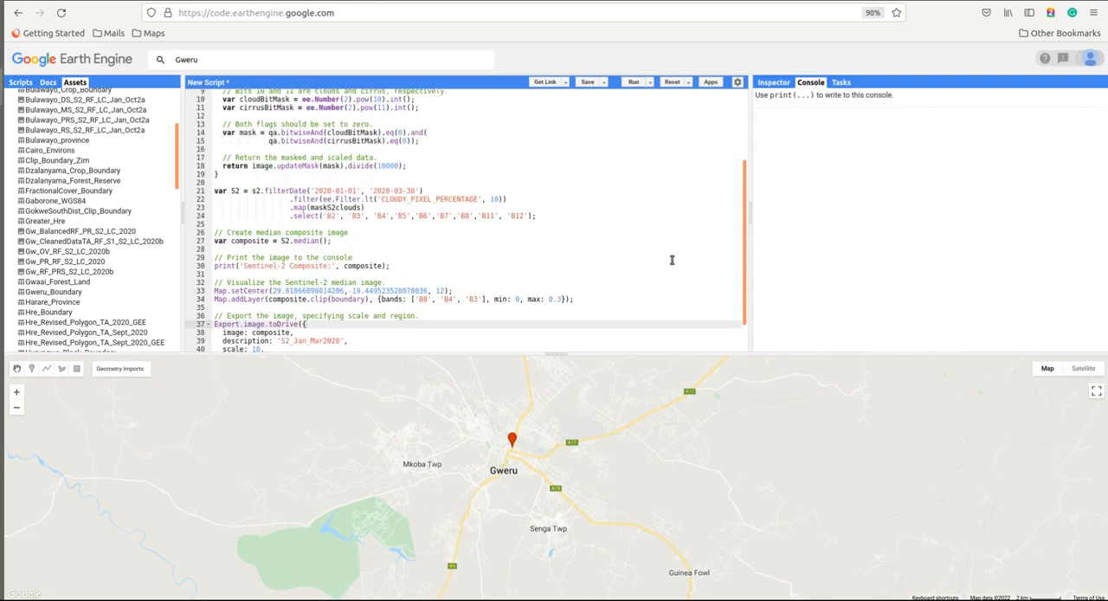
Run the script, expand the nine-band composite, and view the S2_Jan_Mar2020 task
{"action": "left_click", "coordinate": [633, 82]}
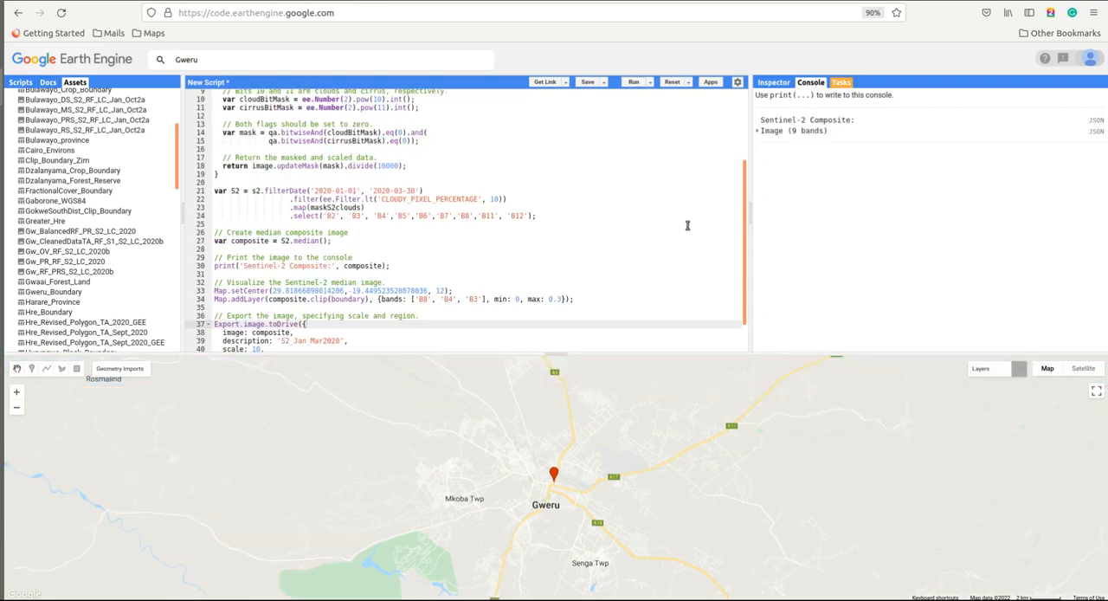
{"action": "left_click", "coordinate": [634, 81]}
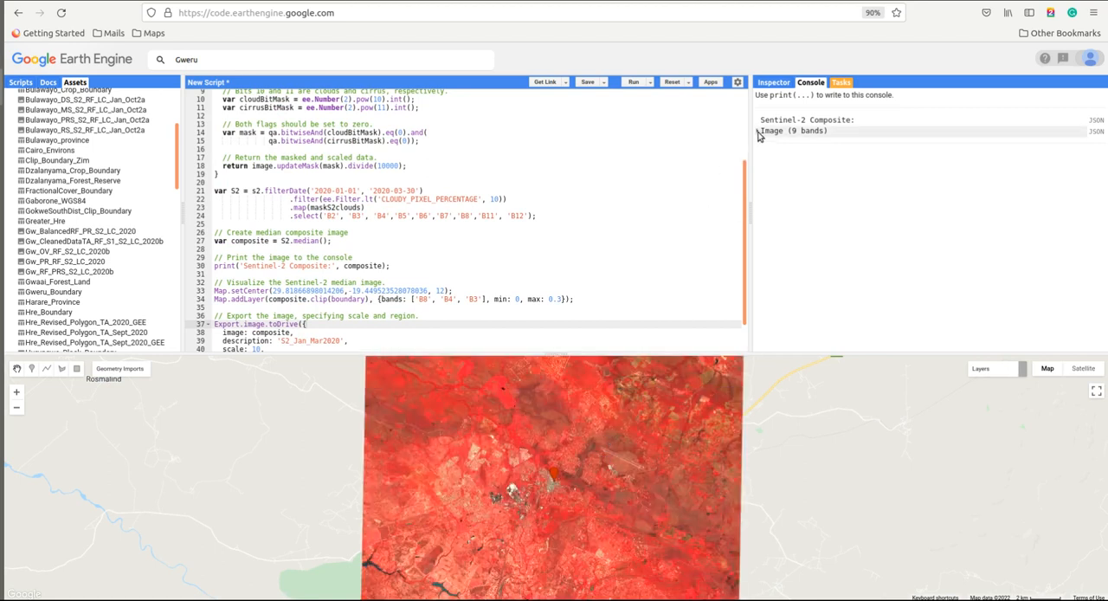
{"action": "left_click", "coordinate": [760, 131]}
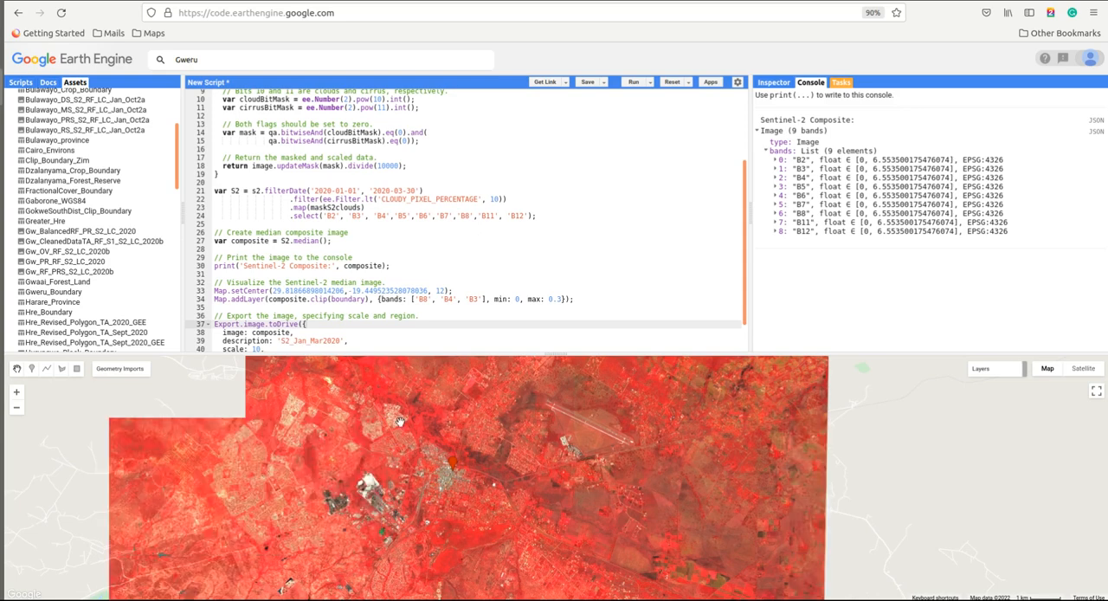
{"action": "left_click", "coordinate": [839, 81]}
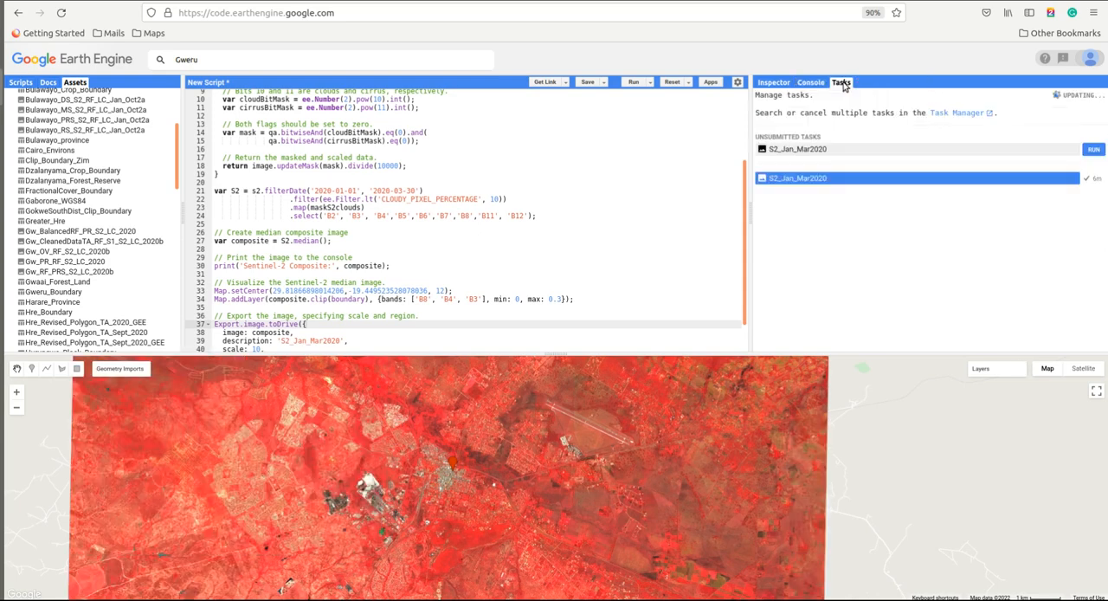